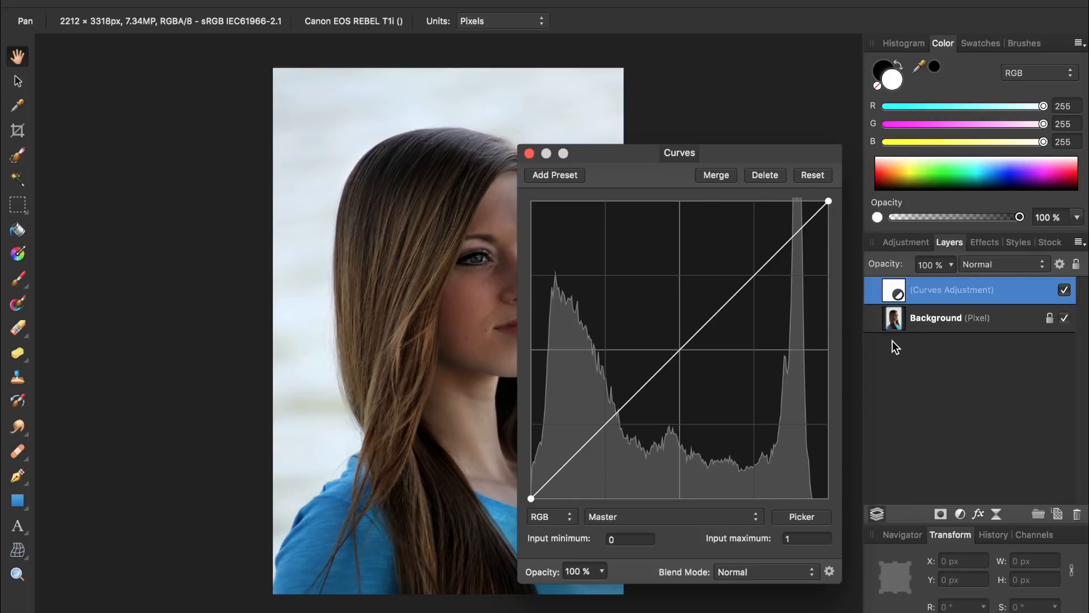
mouse_move(851, 344)
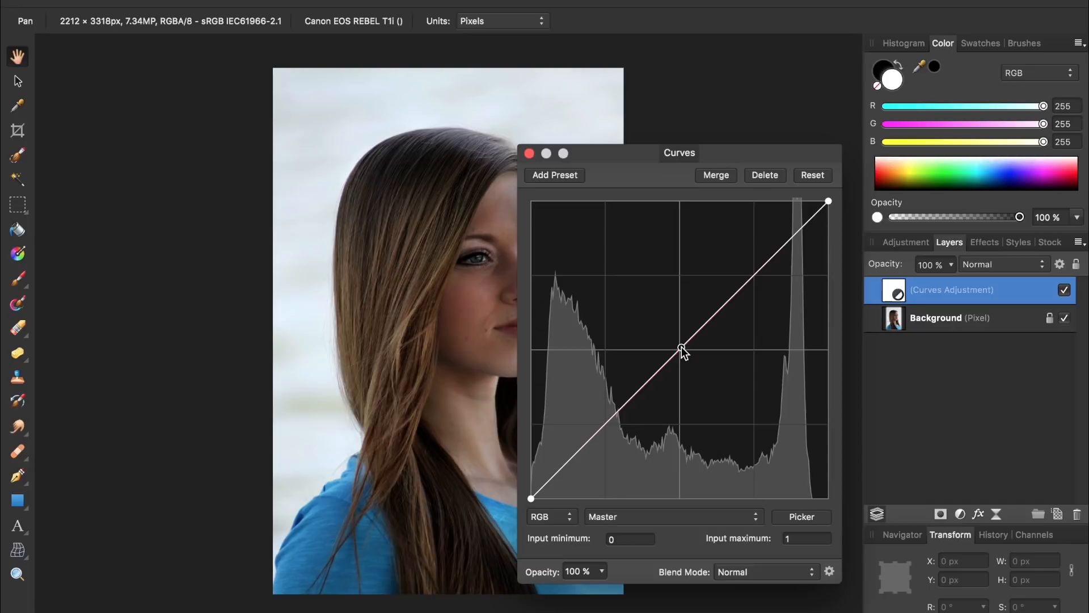
Step: Pull the Master curve midpoint up toward the upper left to strongly brighten the portrait
left_click_drag(681, 349, 646, 290)
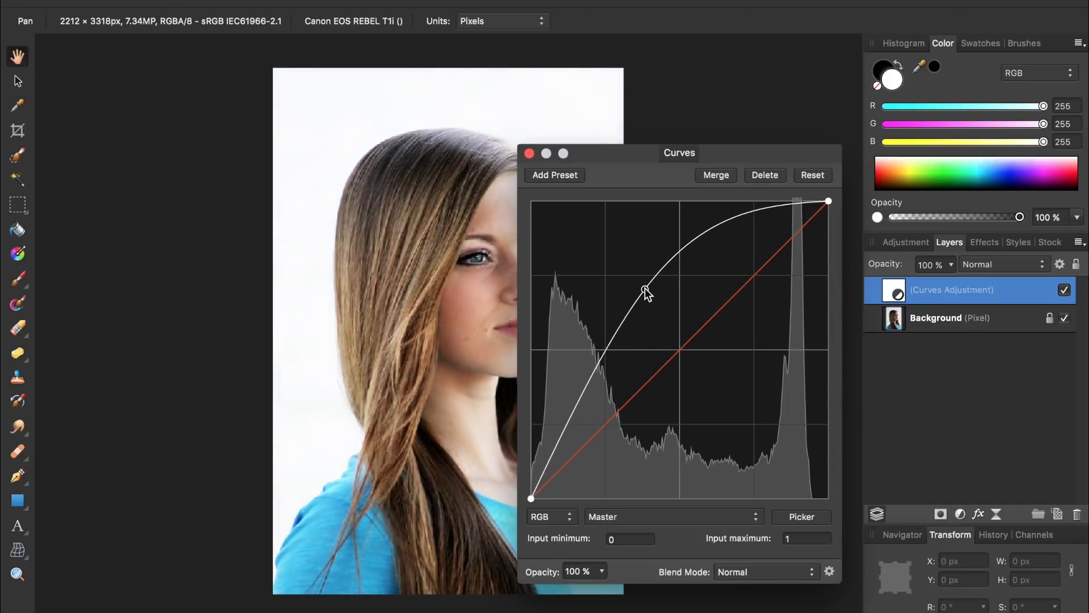
left_click(529, 152)
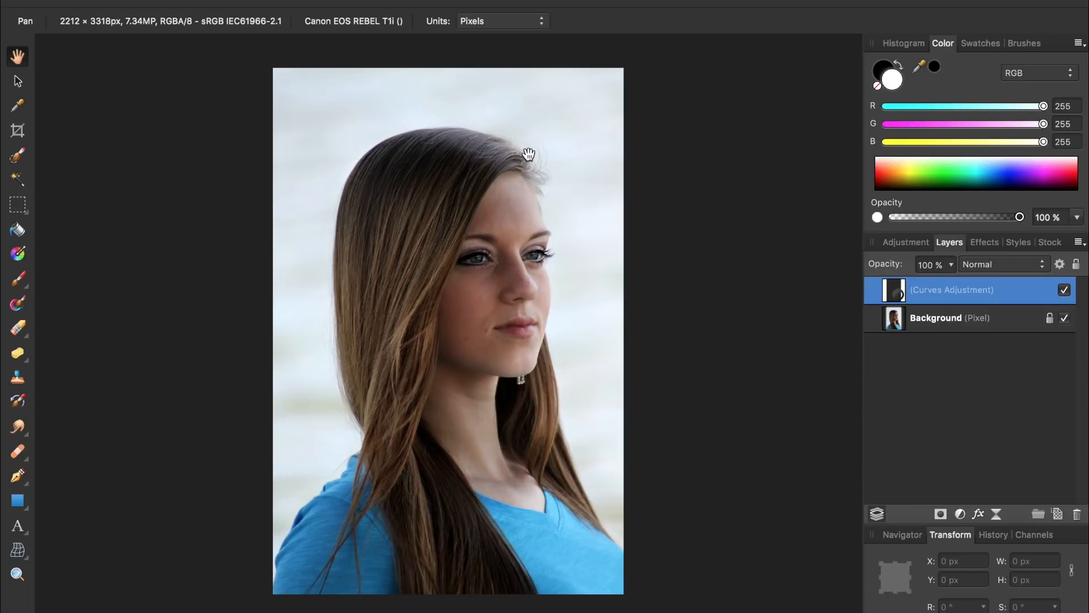
mouse_move(482, 286)
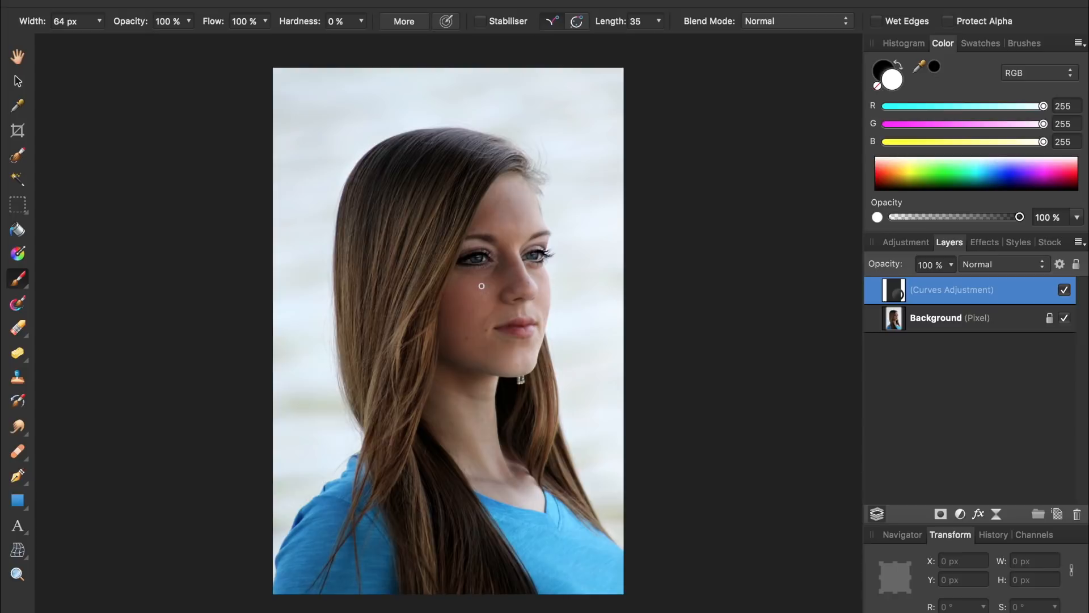
mouse_move(796, 145)
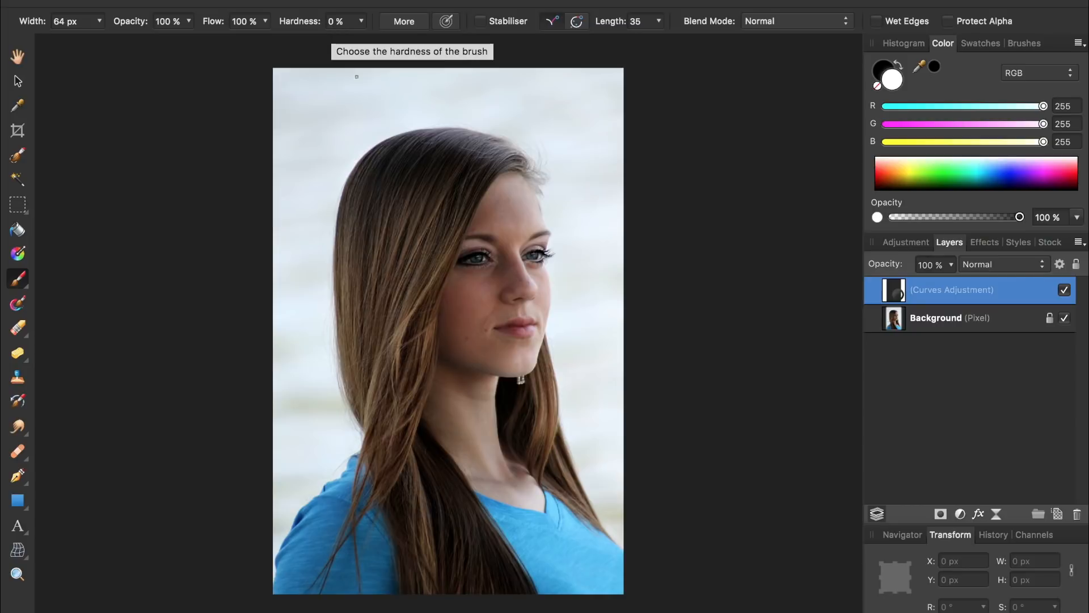
mouse_move(492, 266)
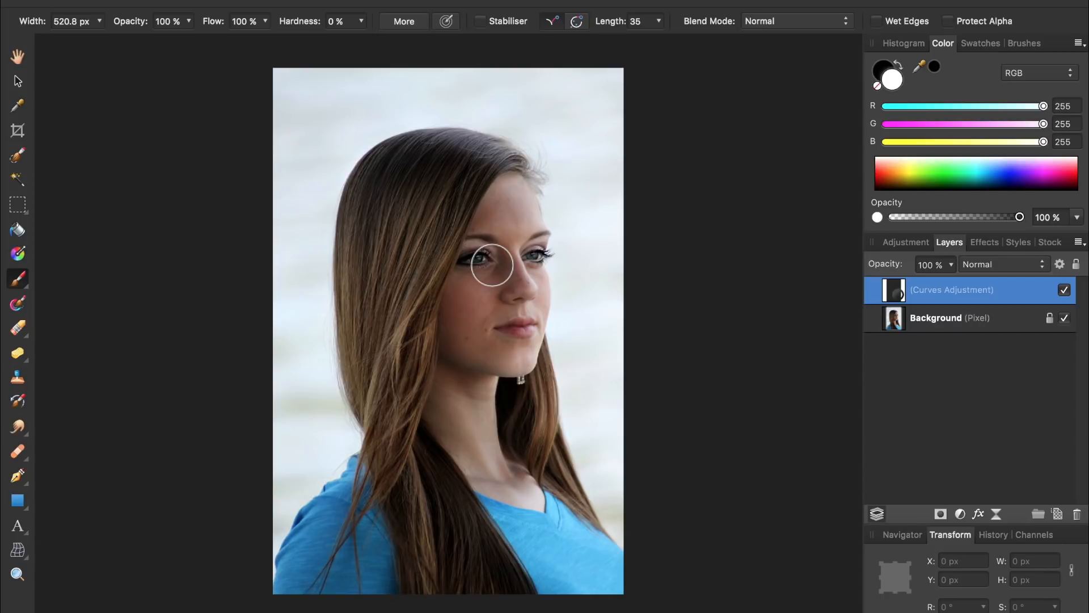
Step: Paint white with a ~520 px soft brush over the face and neck on the Curves mask
left_click_drag(493, 262, 462, 436)
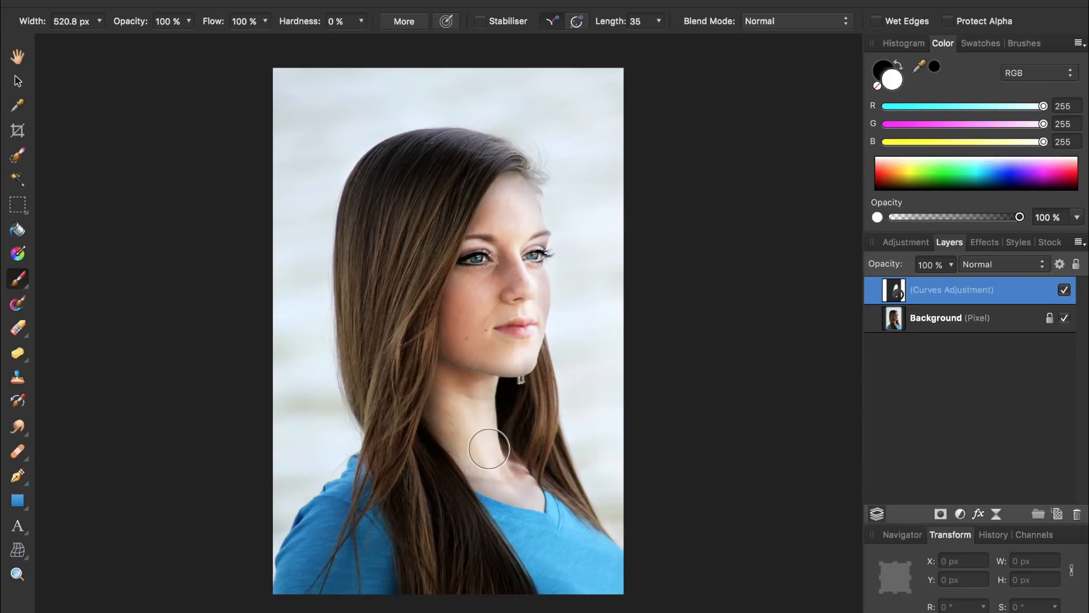
left_click(1065, 290)
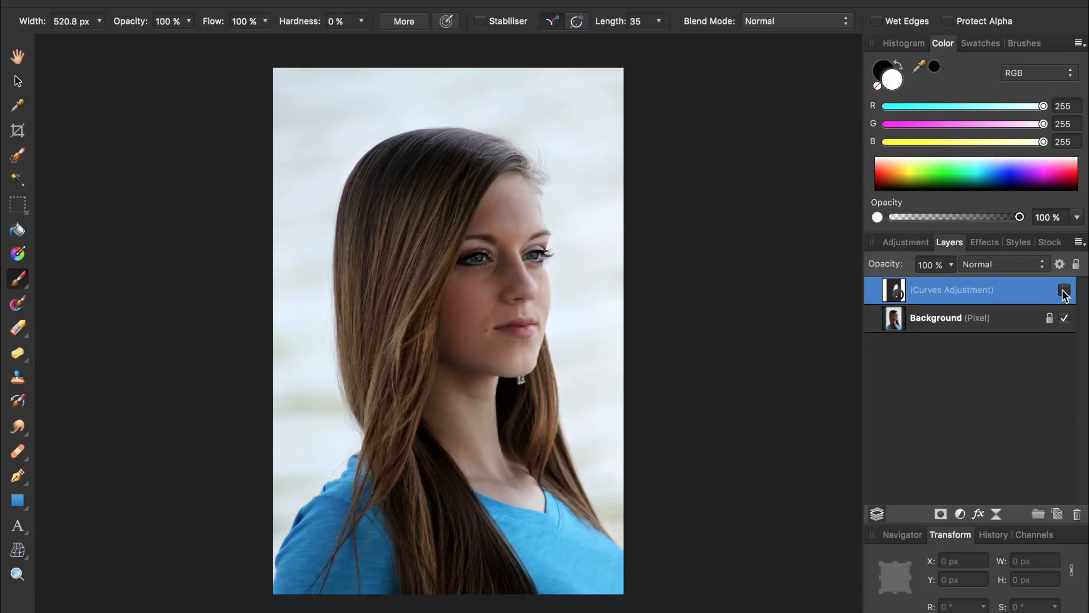
left_click(1065, 290)
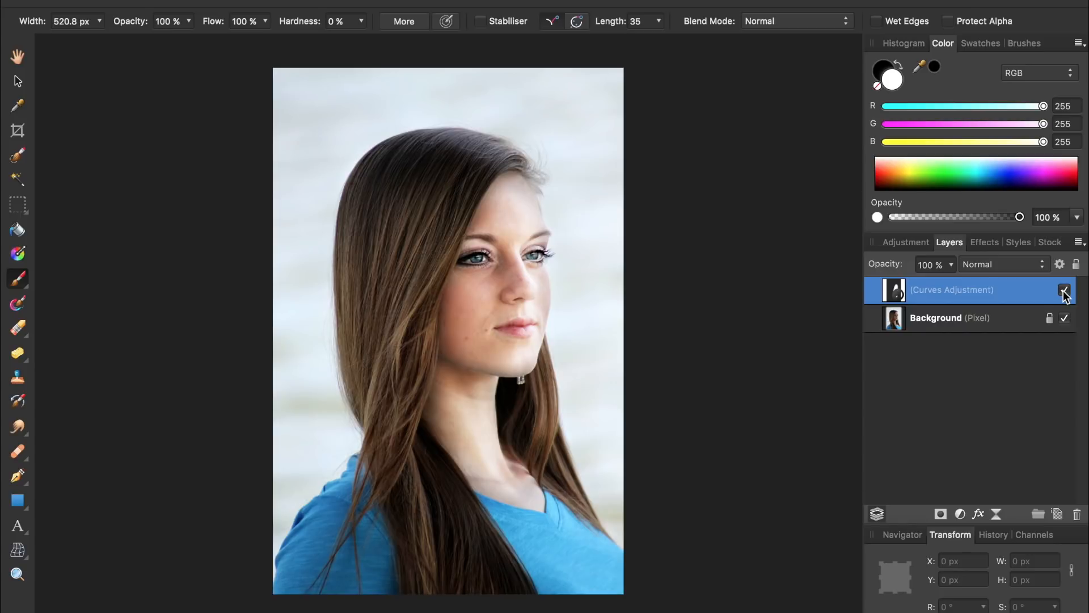
left_click(1064, 290)
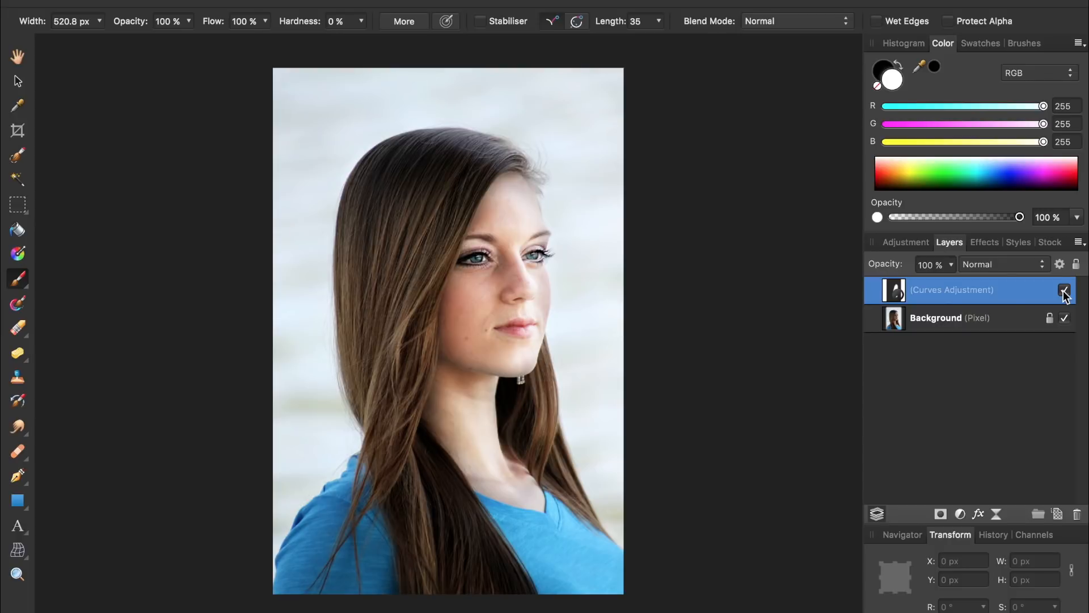
left_click(1065, 290)
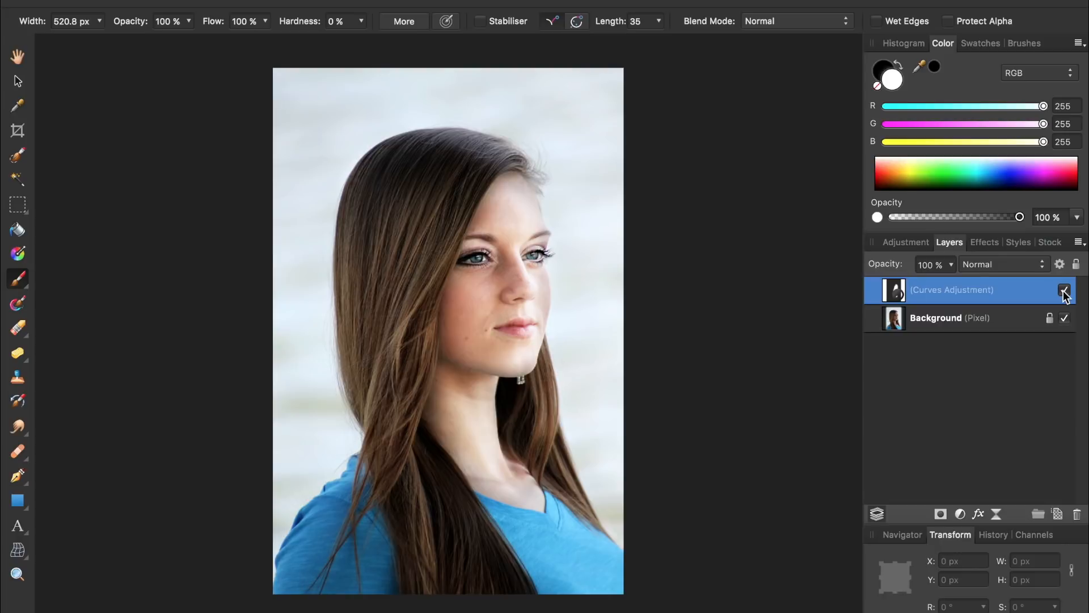
left_click(1064, 290)
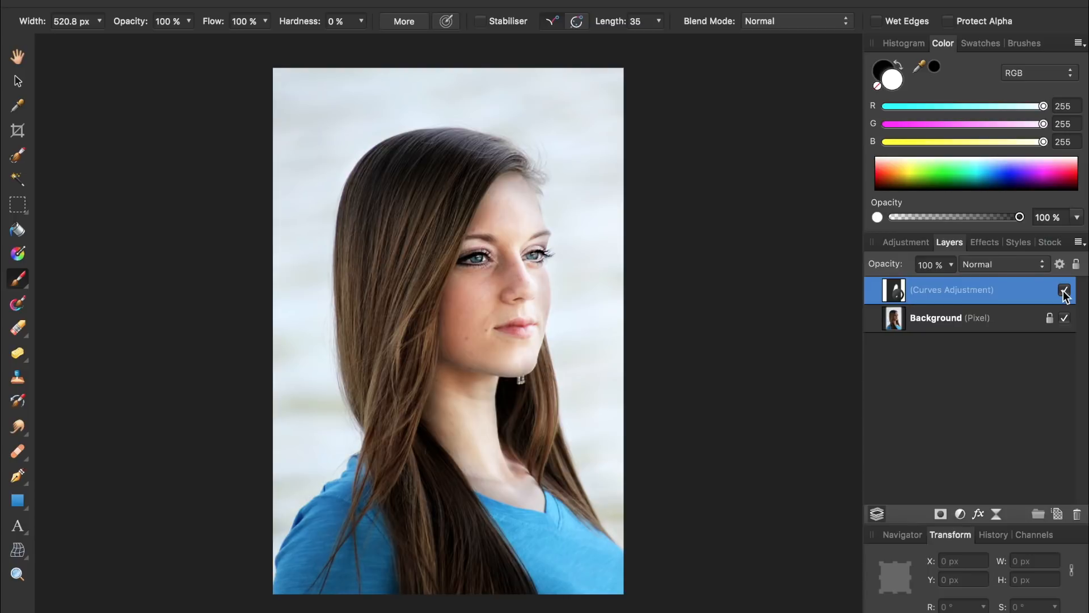
left_click(1064, 290)
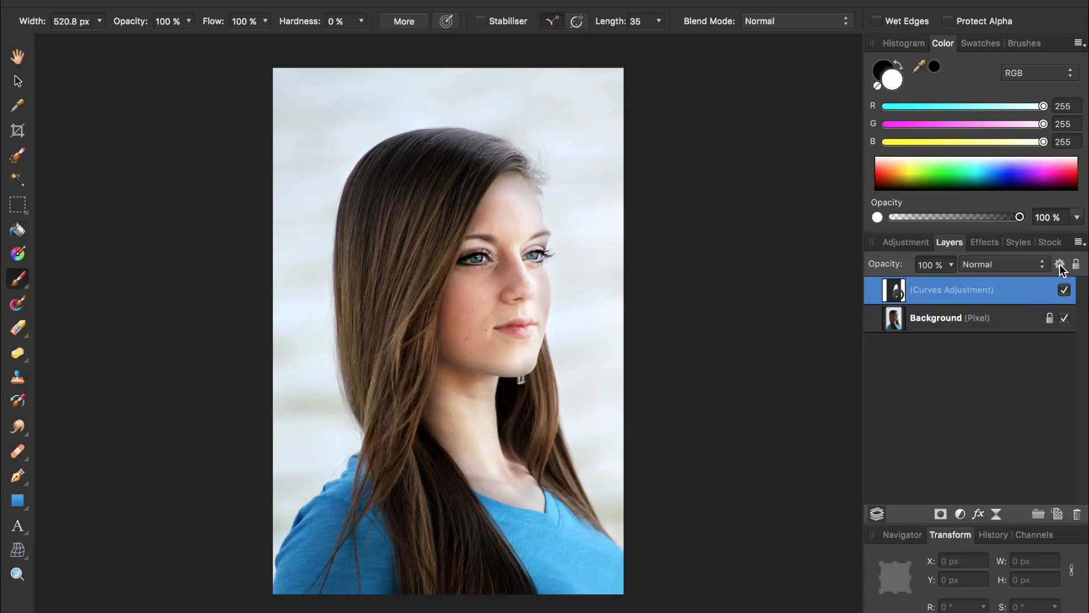
Step: In Blend Ranges, drop the right Underlying Composition node to 0% so highlights stay untouched
left_click(1059, 265)
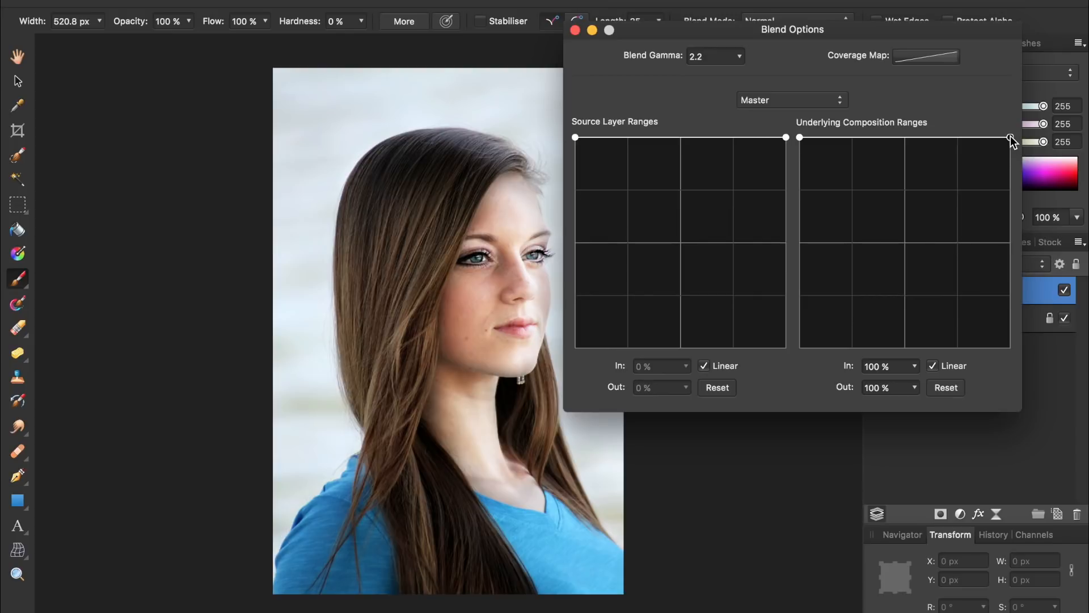
left_click_drag(1010, 137, 1011, 205)
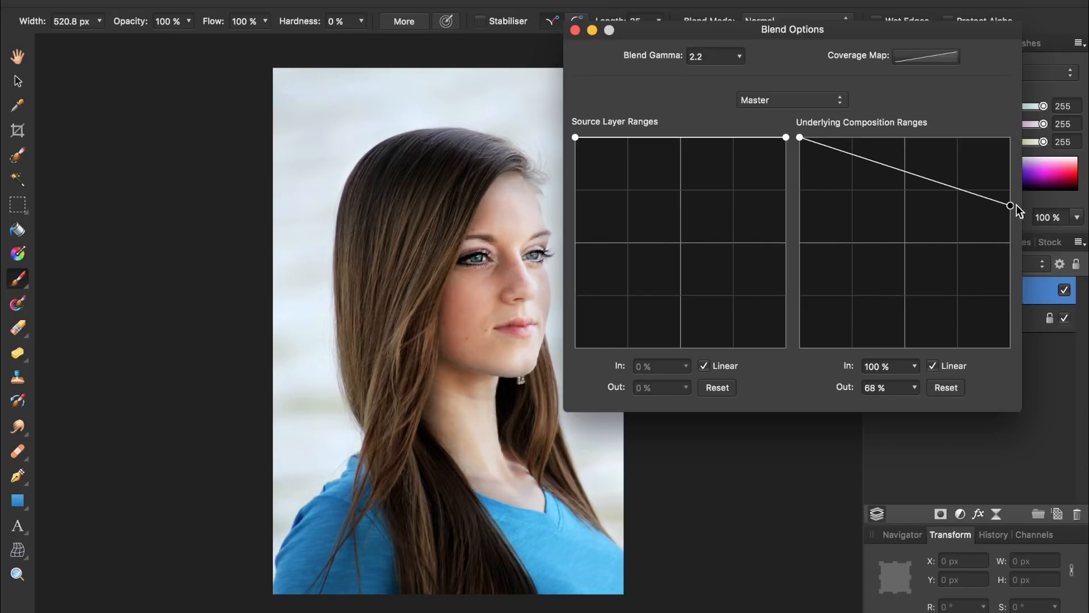
left_click_drag(1011, 205, 1011, 347)
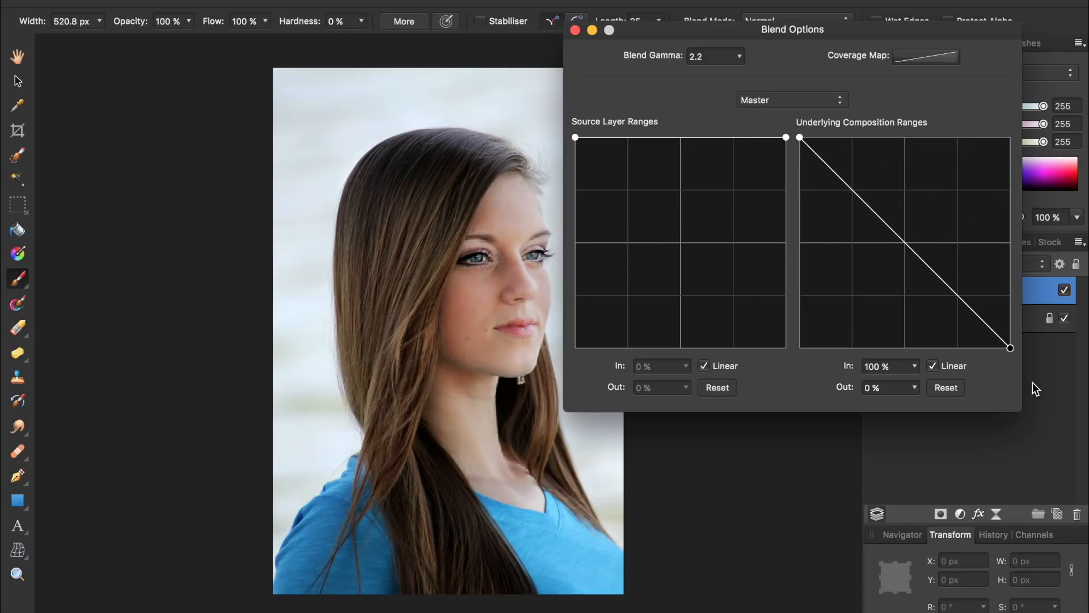
mouse_move(1035, 388)
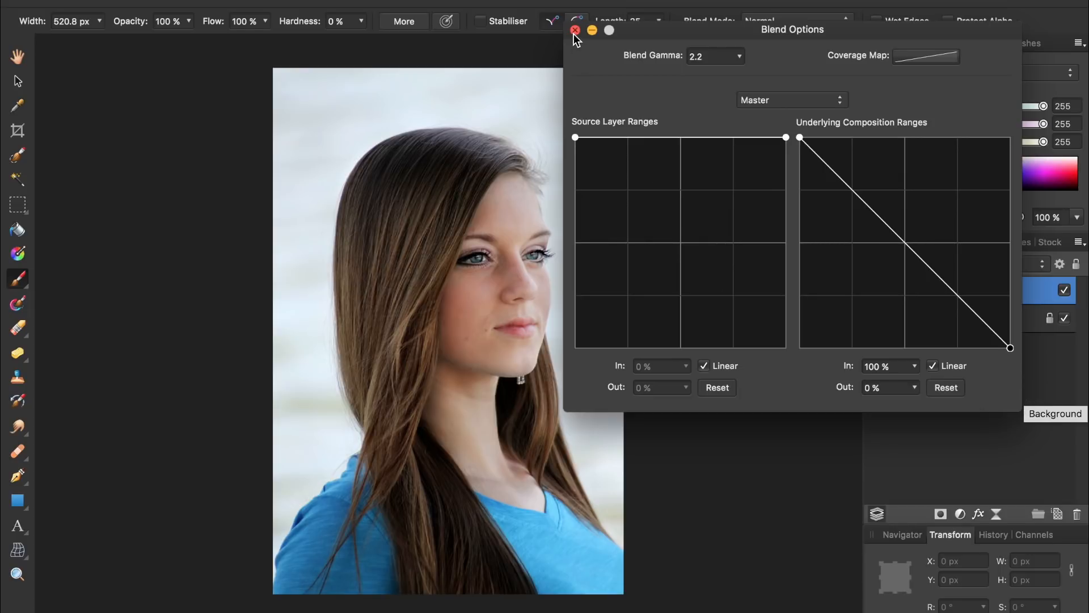
left_click(575, 30)
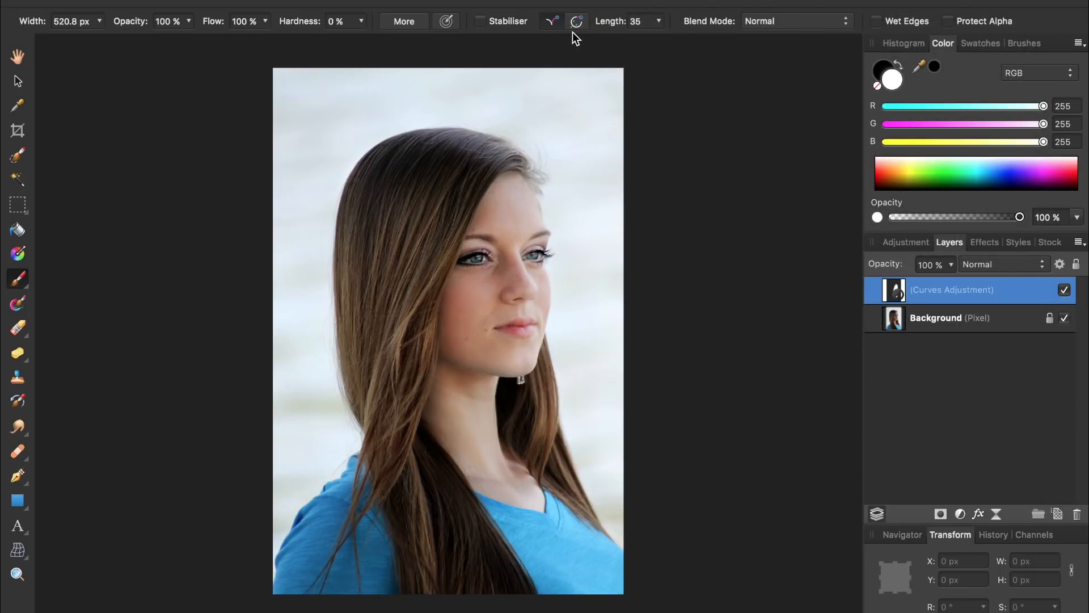